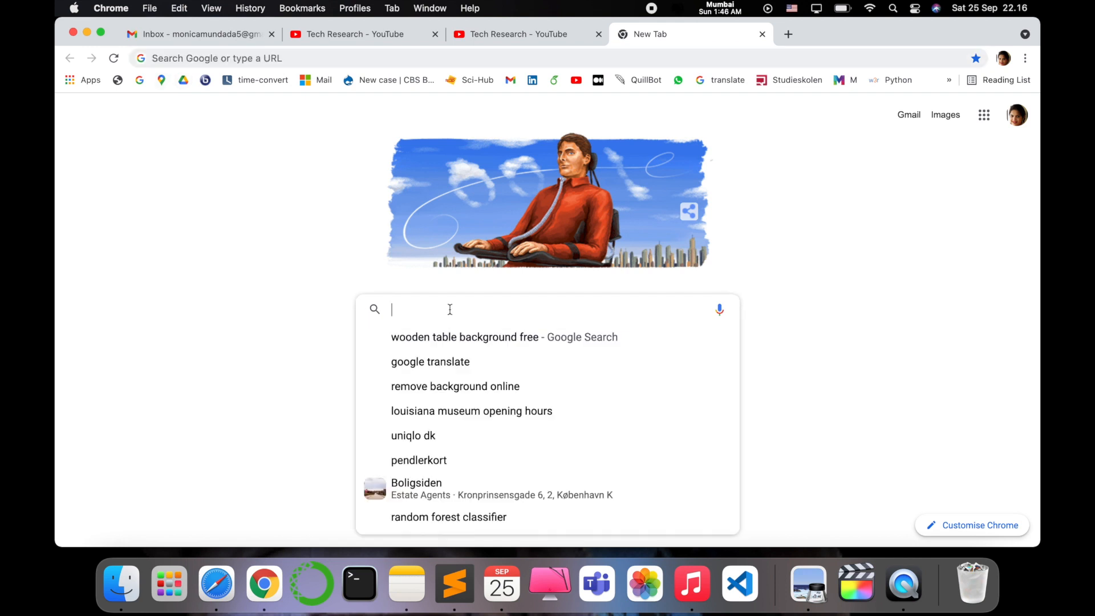
# Step: Search Google for 'anydesk' and follow the macOS download result
pyautogui.write('anydesk')
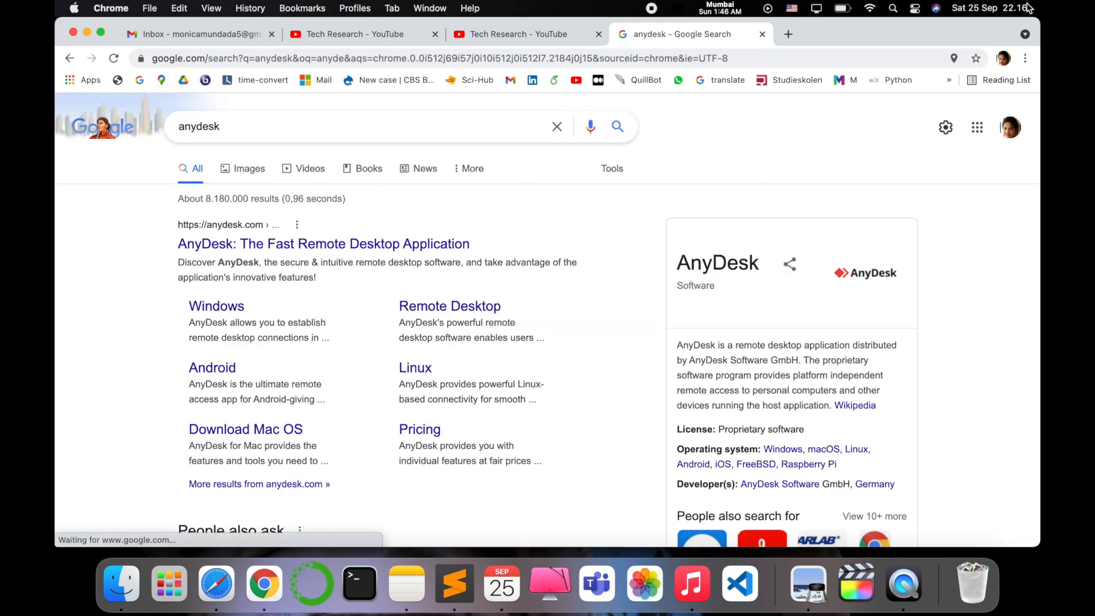
pyautogui.moveTo(368, 235)
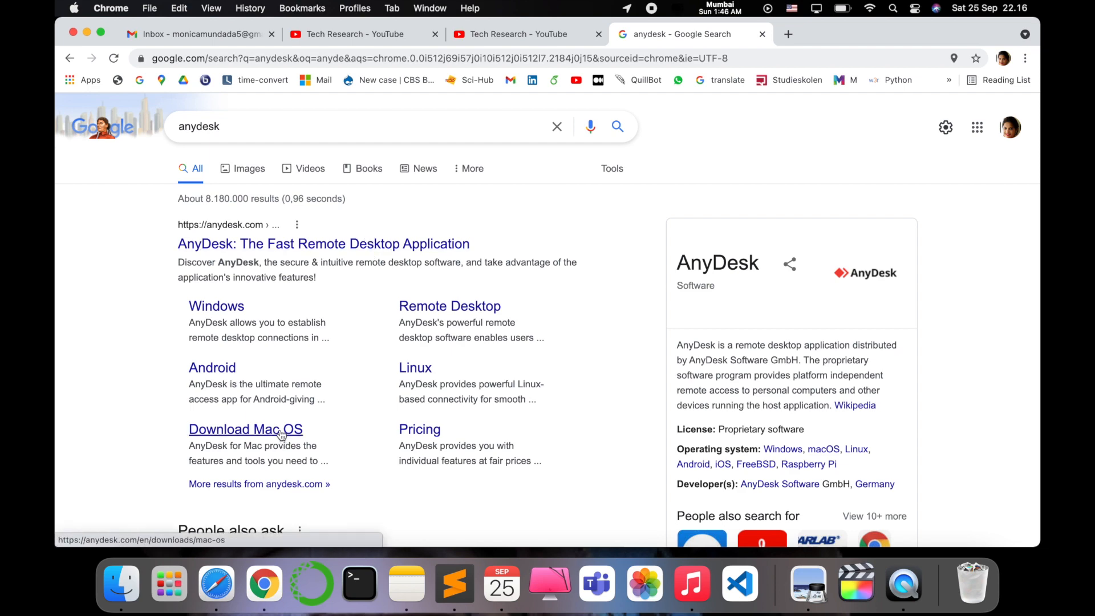
pyautogui.click(246, 429)
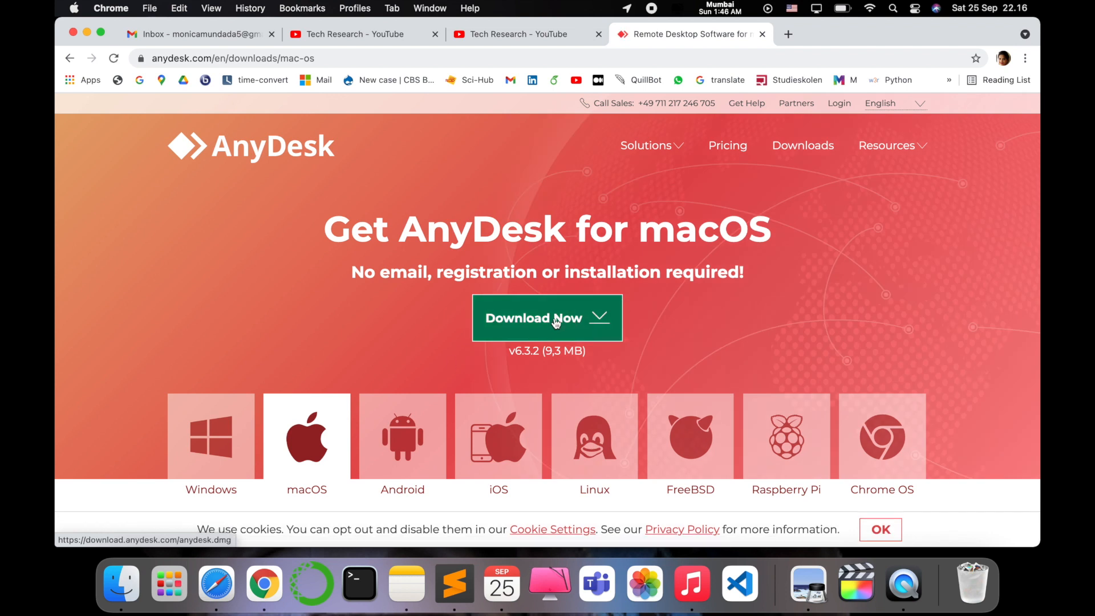
pyautogui.moveTo(498, 492)
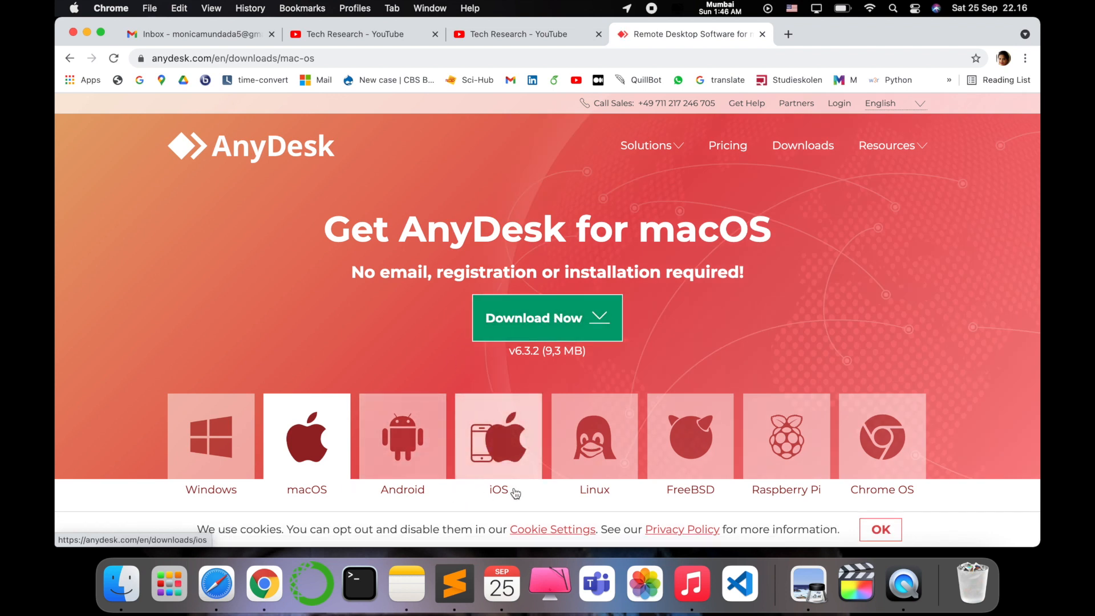
pyautogui.moveTo(785, 415)
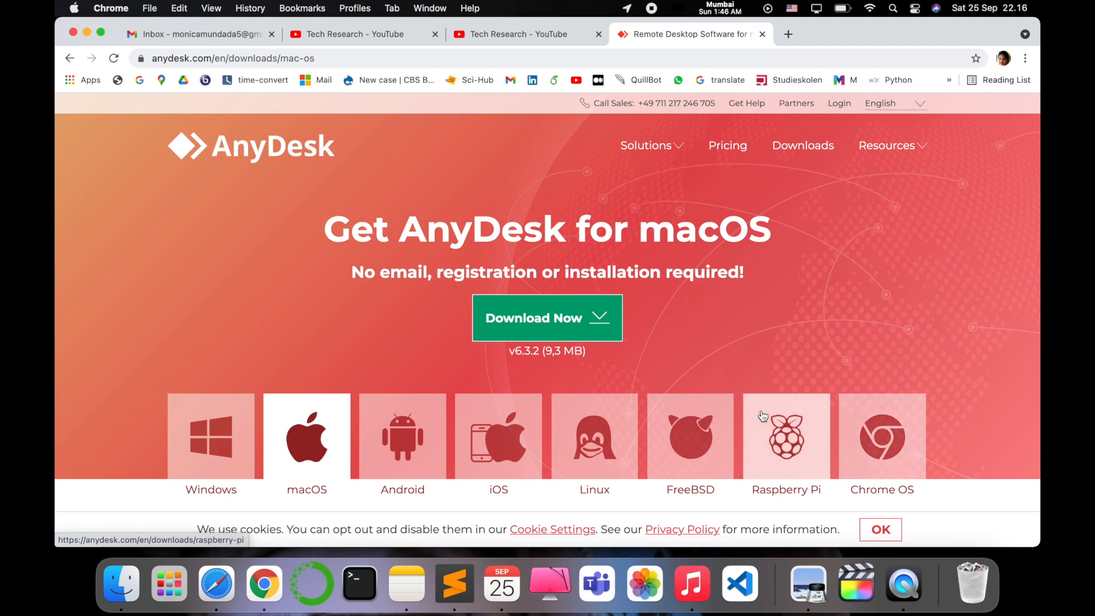
# Step: Download the AnyDesk macOS installer and dismiss the thank-you popup
pyautogui.click(546, 317)
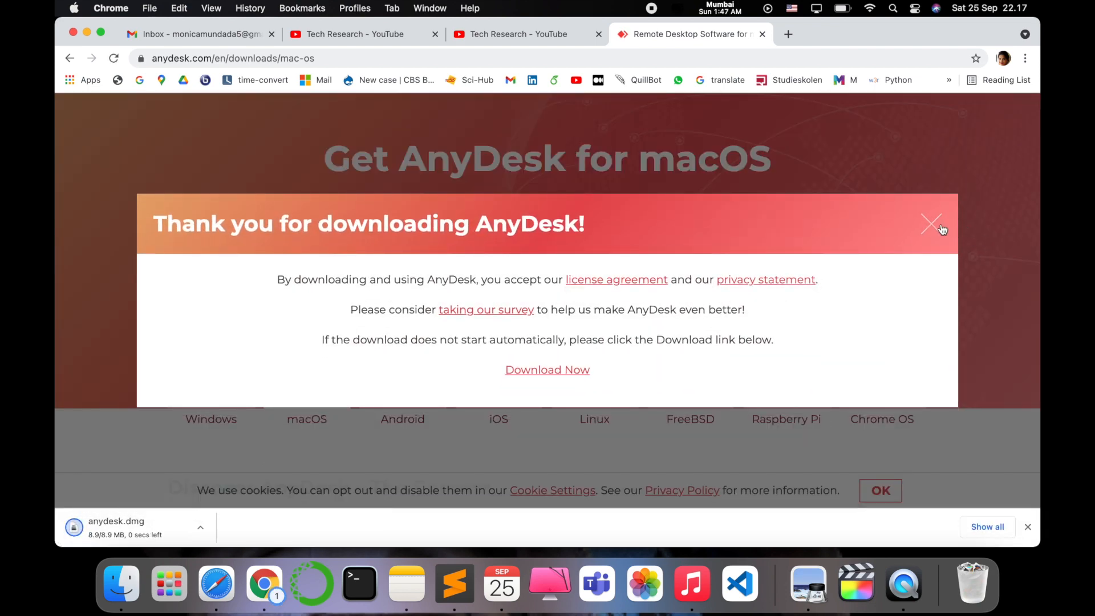
pyautogui.click(931, 225)
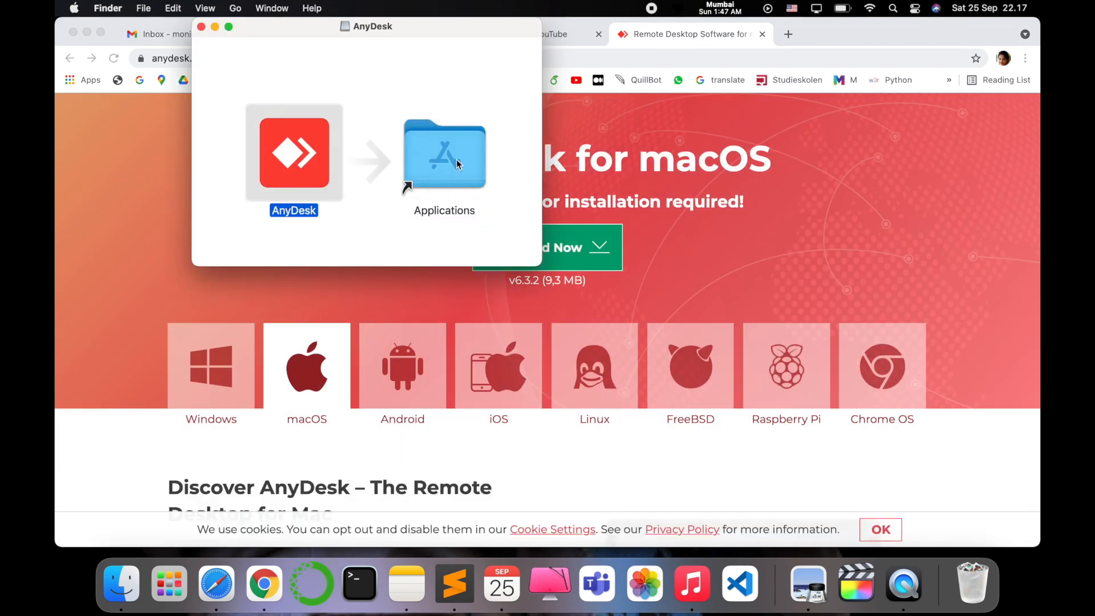
# Step: Launch the newly installed AnyDesk from the apps view, approving the downloaded-app security prompt
pyautogui.click(168, 583)
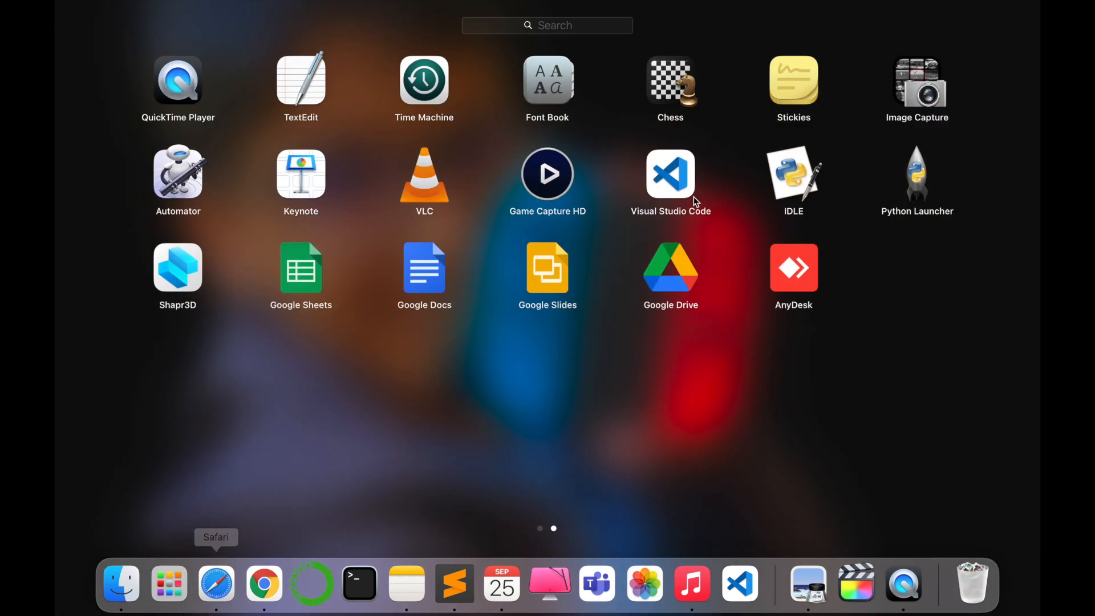
pyautogui.moveTo(803, 282)
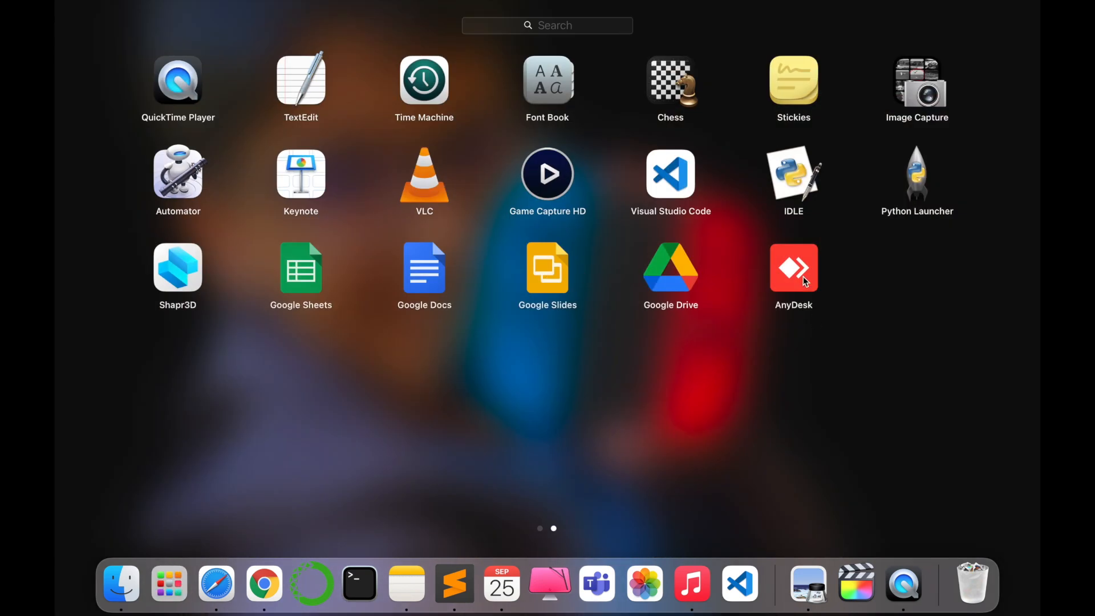
pyautogui.click(792, 267)
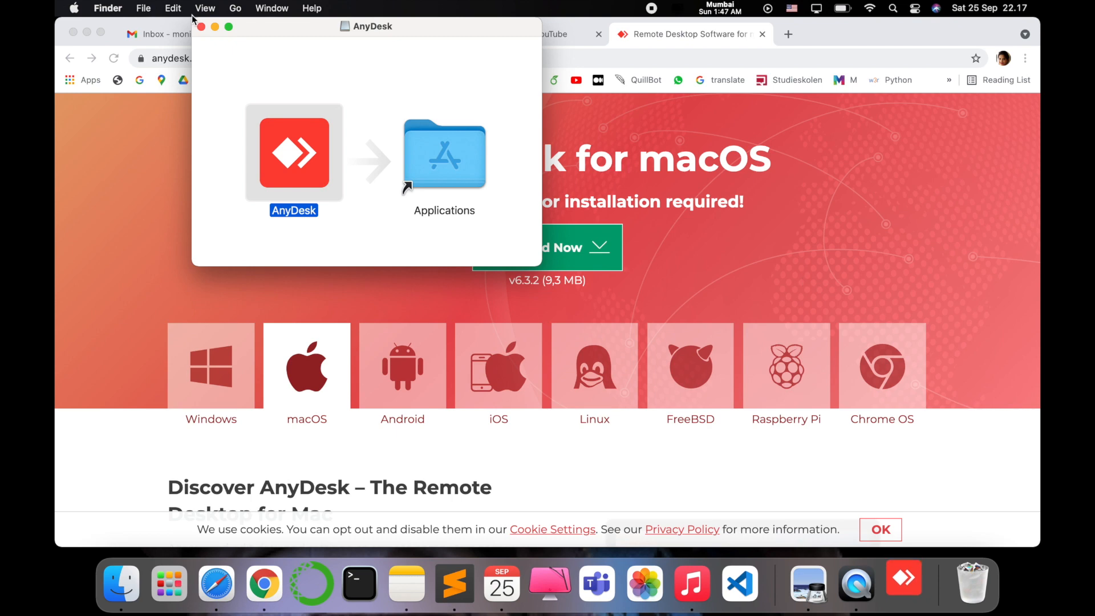
pyautogui.doubleClick(293, 151)
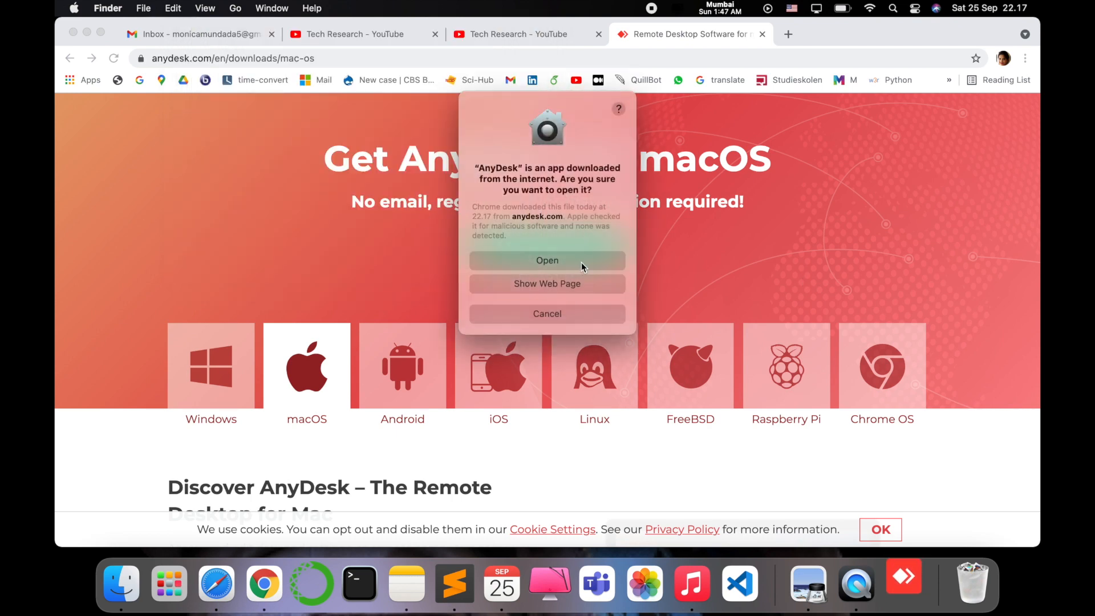
pyautogui.click(547, 260)
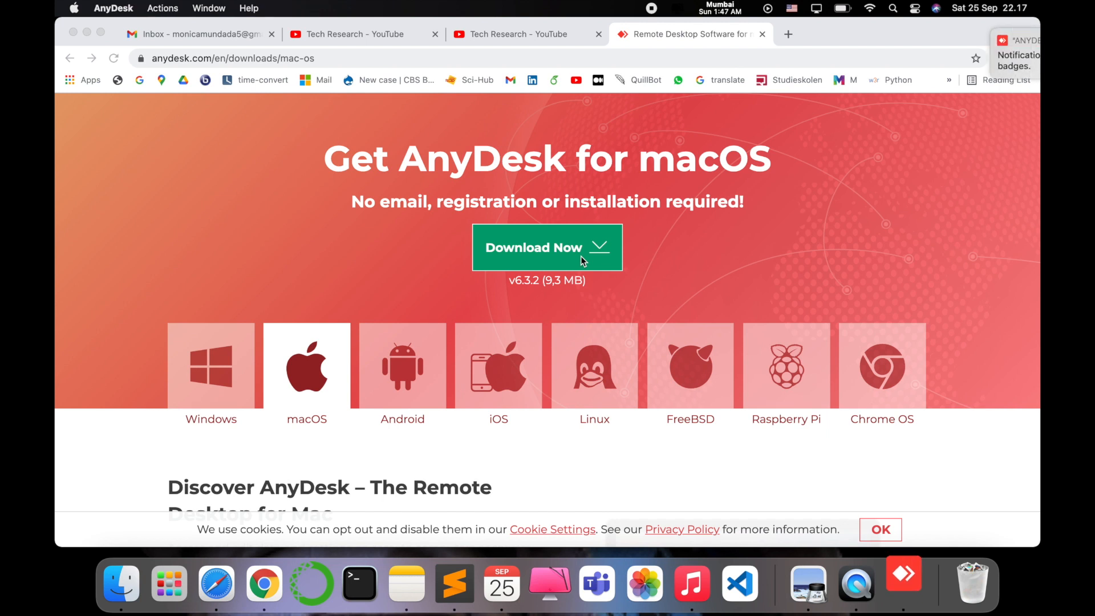
pyautogui.click(903, 583)
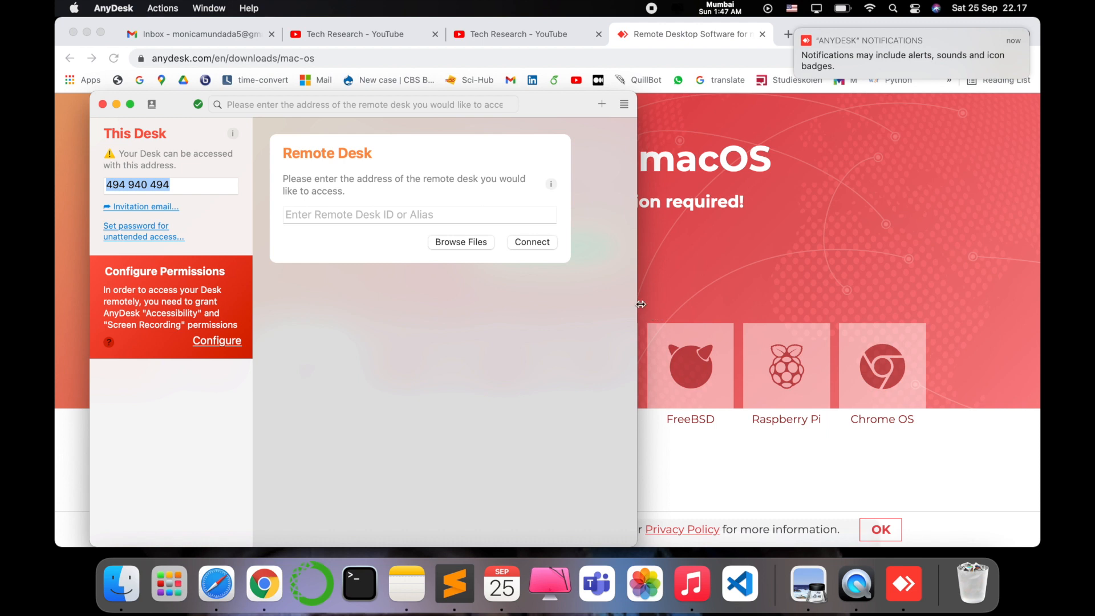
pyautogui.moveTo(433, 367)
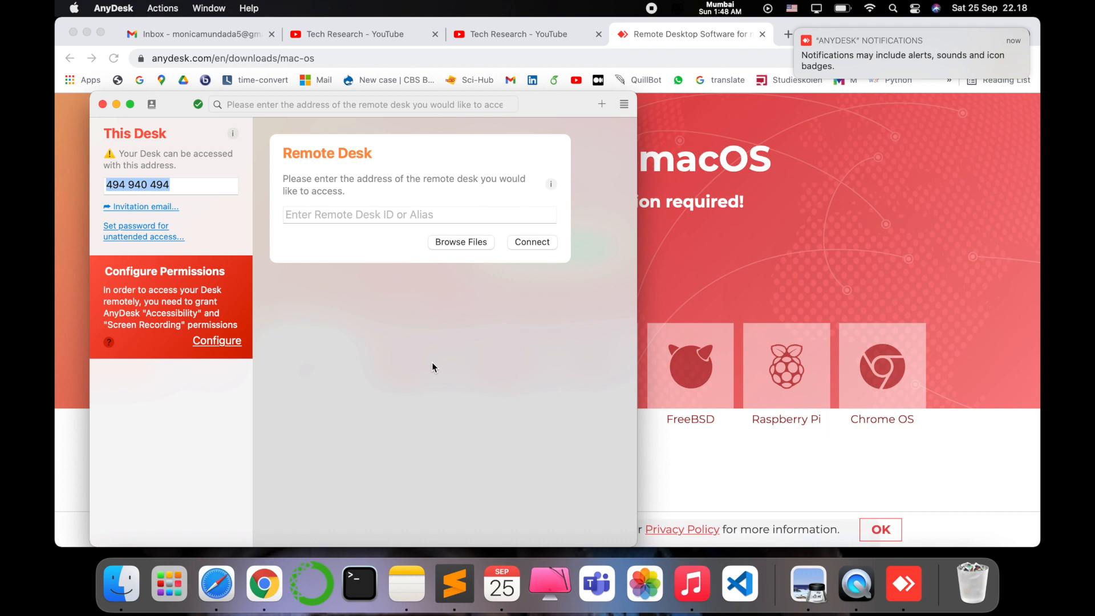
pyautogui.moveTo(377, 233)
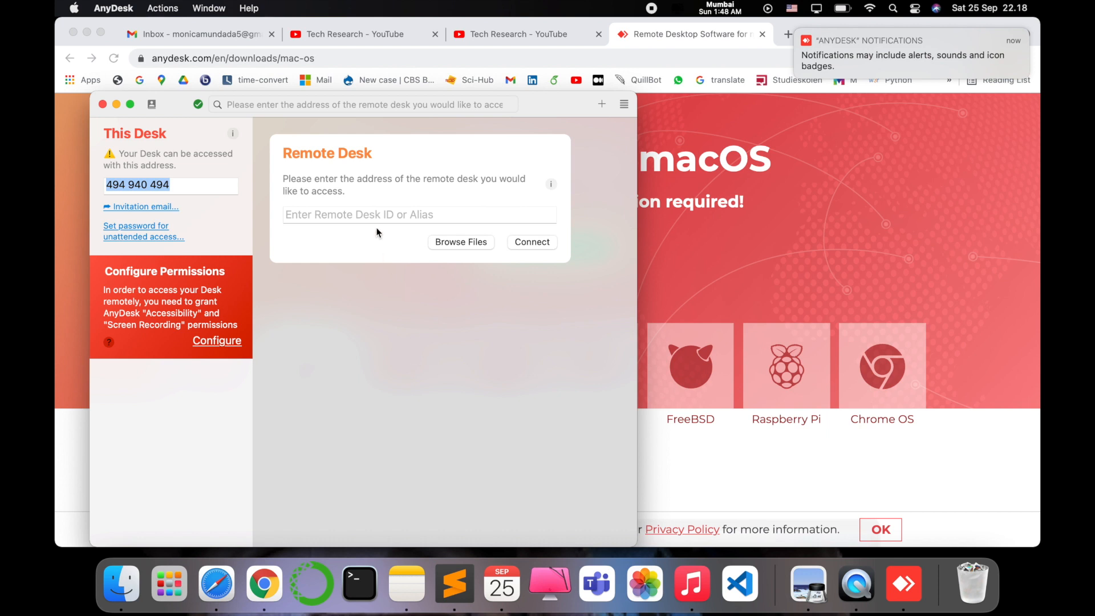
# Step: Focus the 'Enter Remote Desk ID or Alias' field in the AnyDesk main window
pyautogui.click(418, 214)
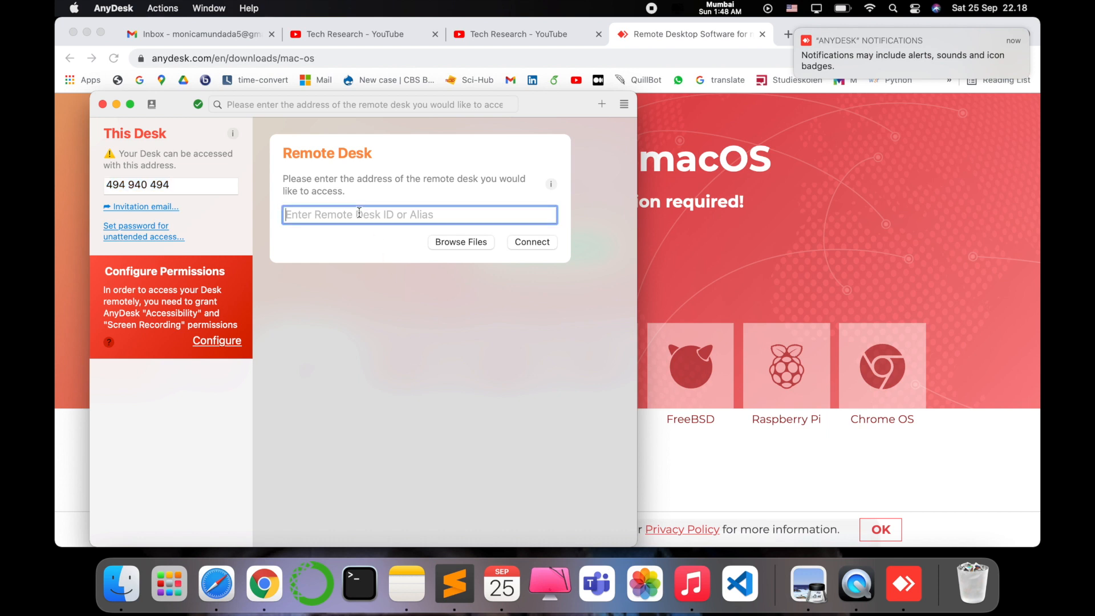
pyautogui.click(532, 242)
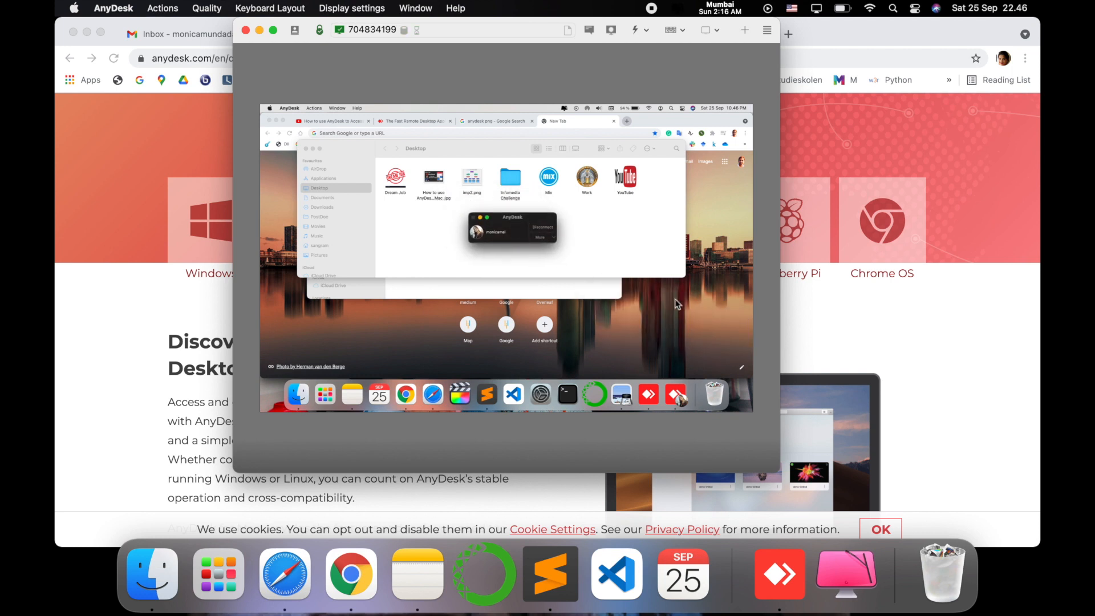
pyautogui.moveTo(562, 183)
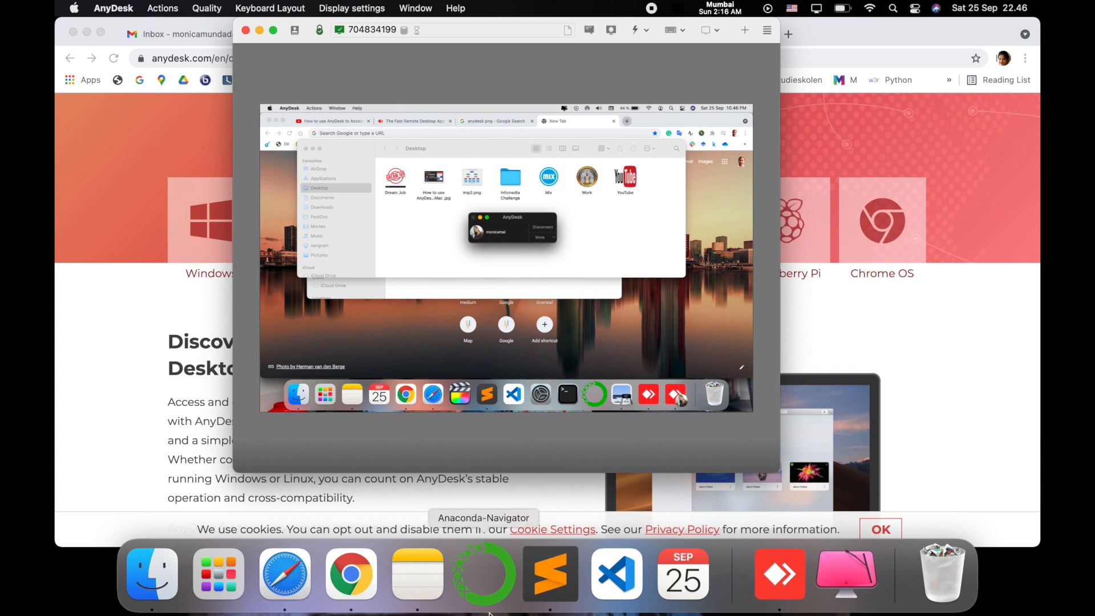
pyautogui.click(150, 573)
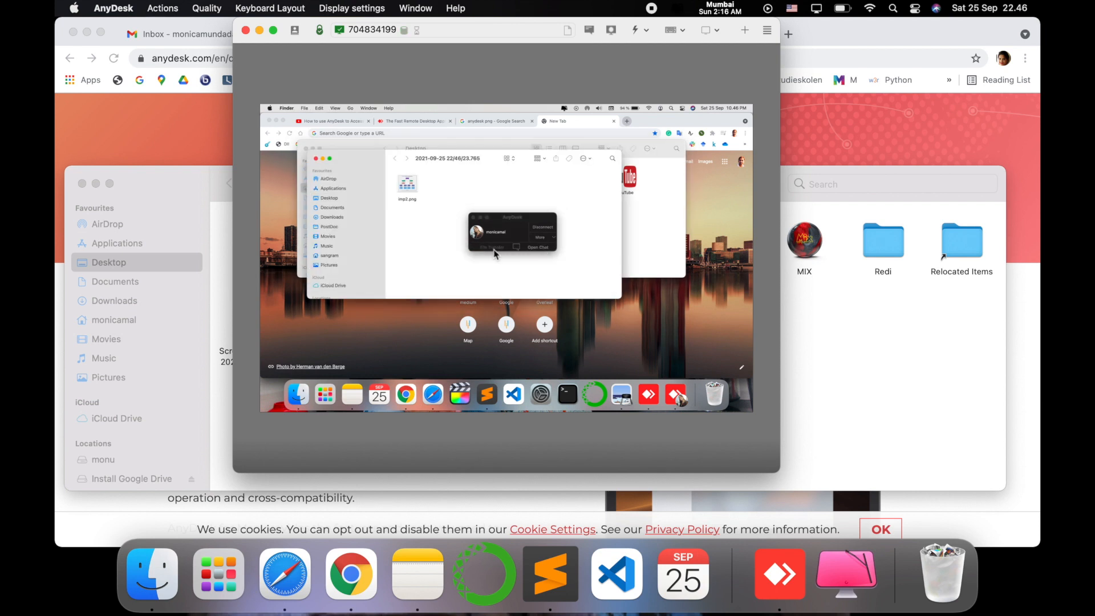
# Step: Navigate the remote Mac's Finder back to its Desktop folder with tmp2.png
pyautogui.click(407, 184)
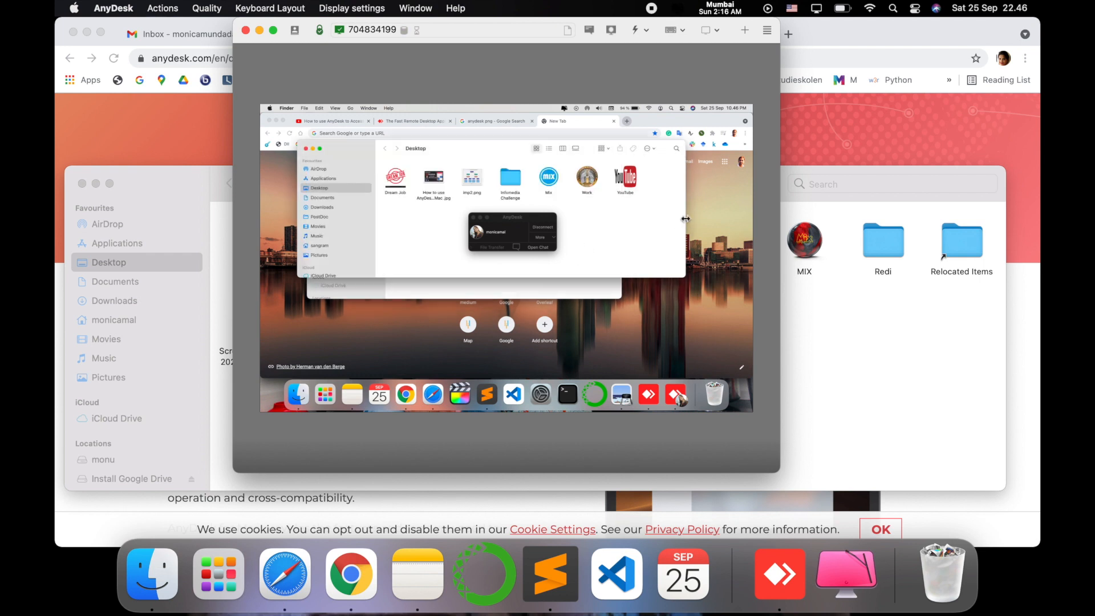
pyautogui.moveTo(490, 232)
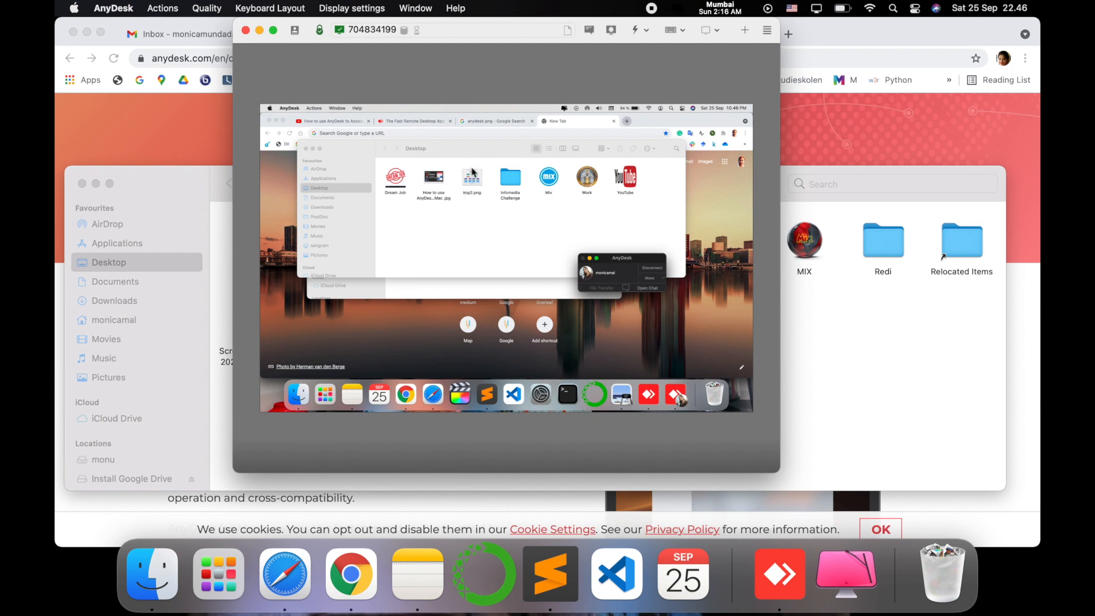
pyautogui.moveTo(480, 183)
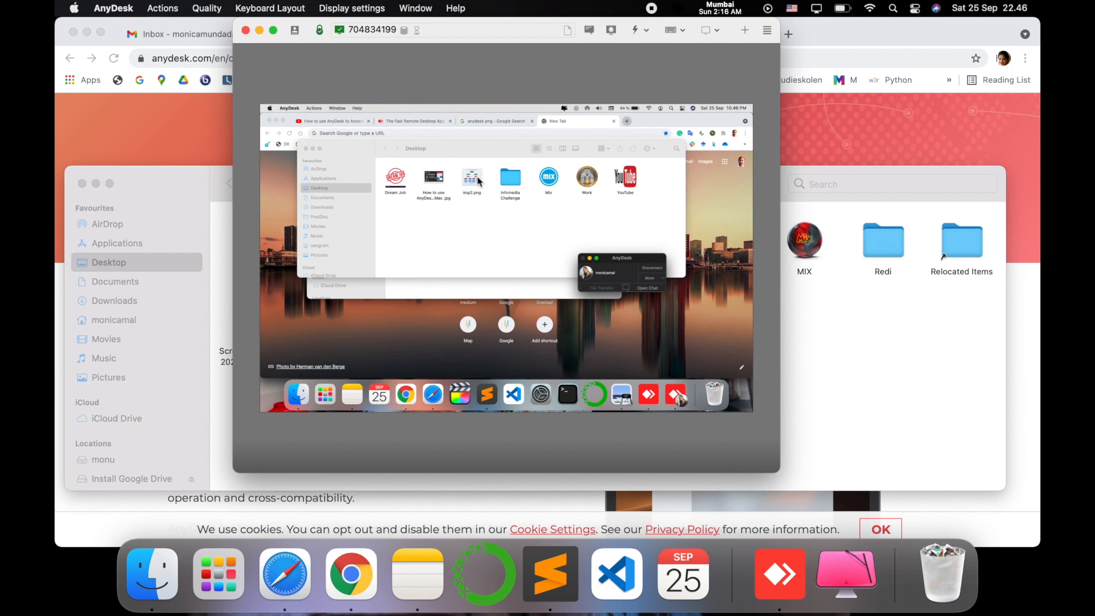
pyautogui.moveTo(627, 263)
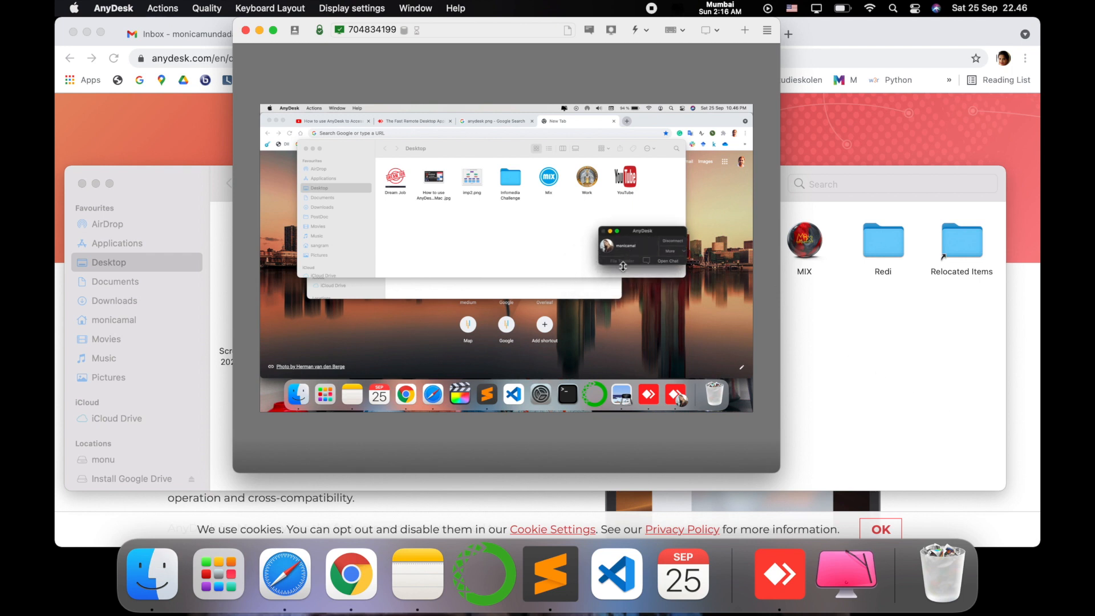
pyautogui.moveTo(611, 353)
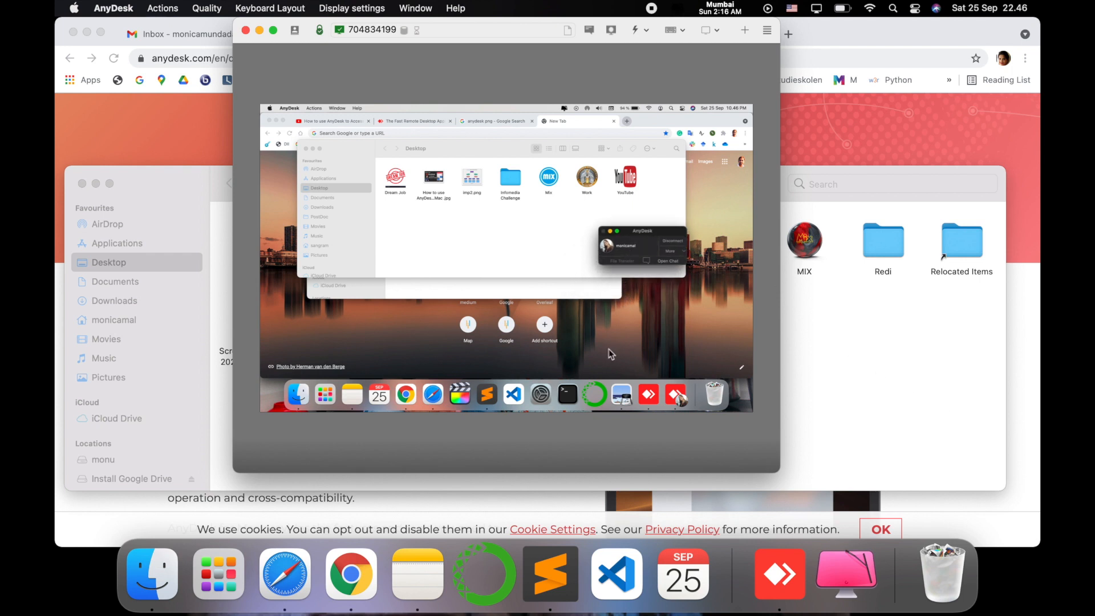